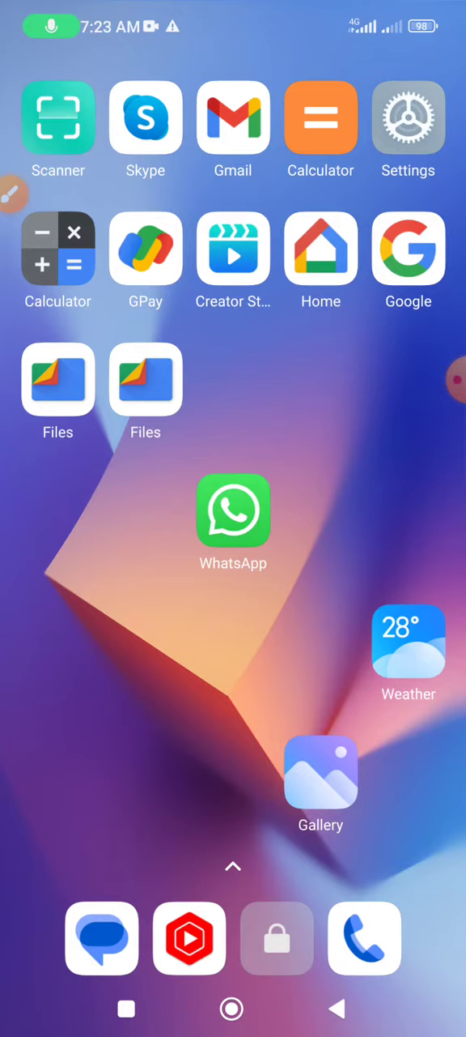
Step: Launch the Settings app from the home screen and tap into settings search
click(438, 380)
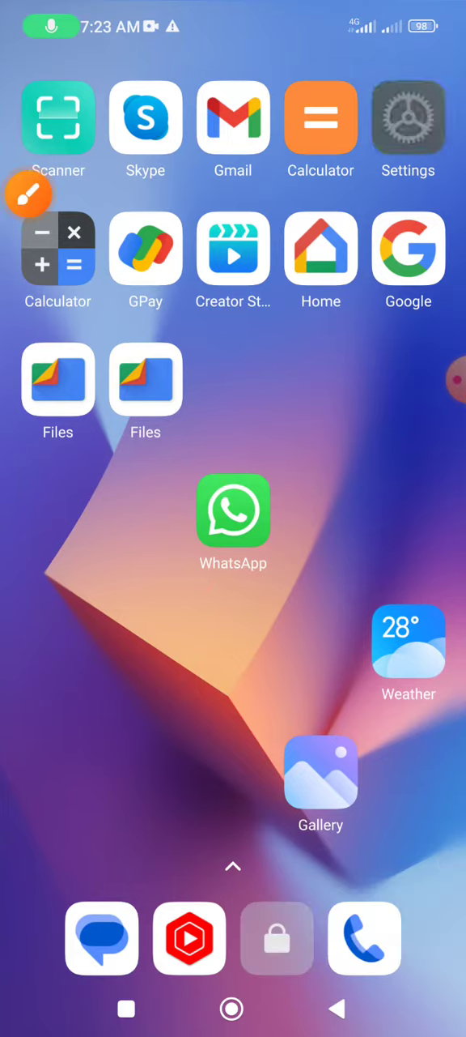
click(409, 117)
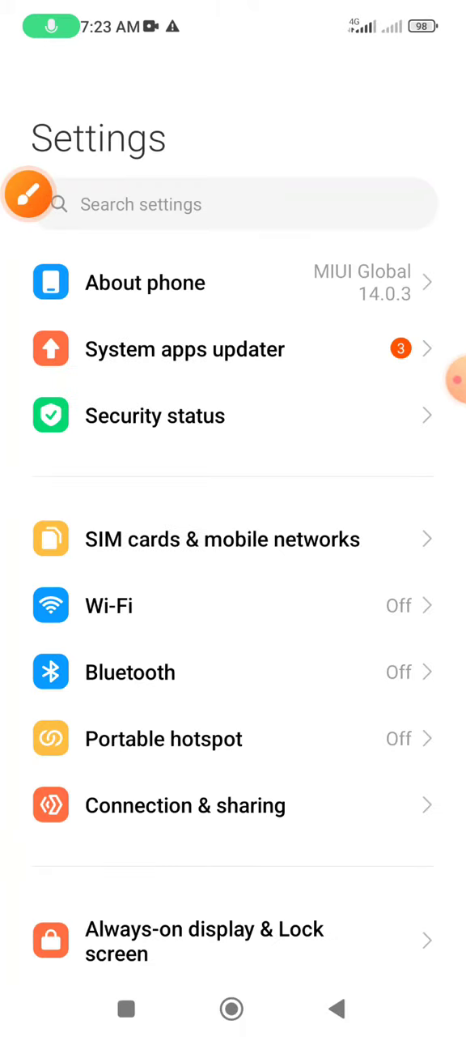
click(29, 193)
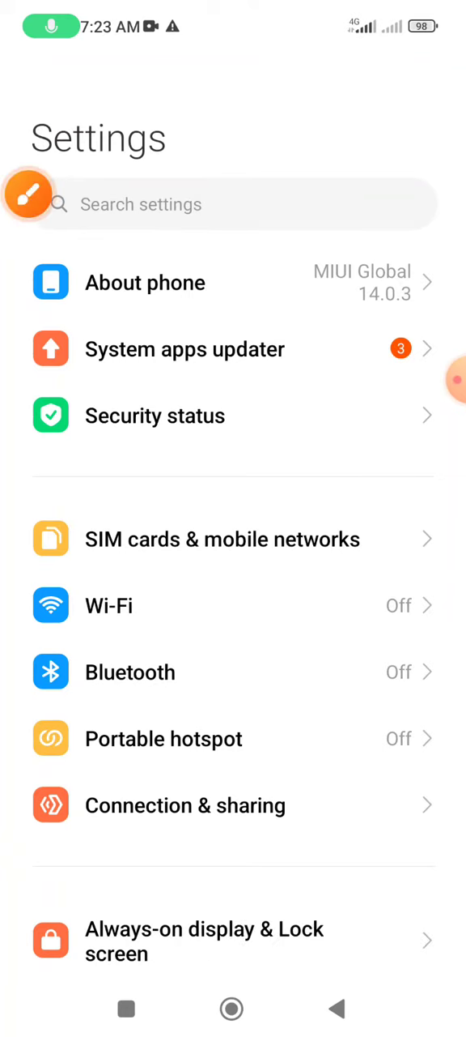
Step: Search settings for 'apps' and scroll through the matching results
text(apps)
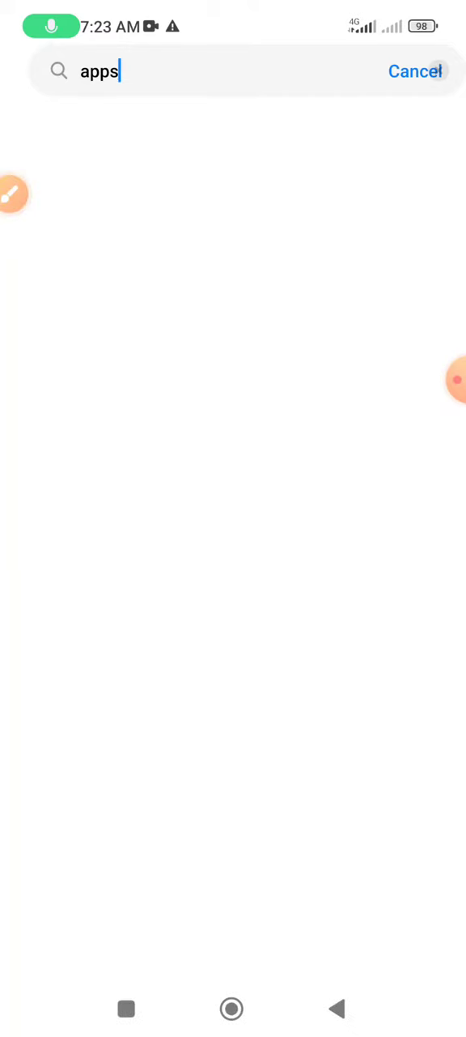
text(apps)
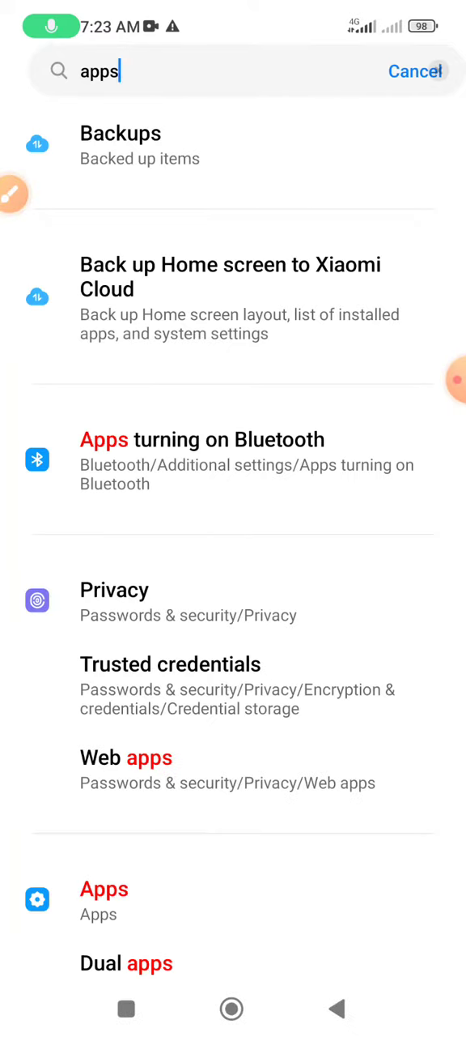
scroll(down, 3)
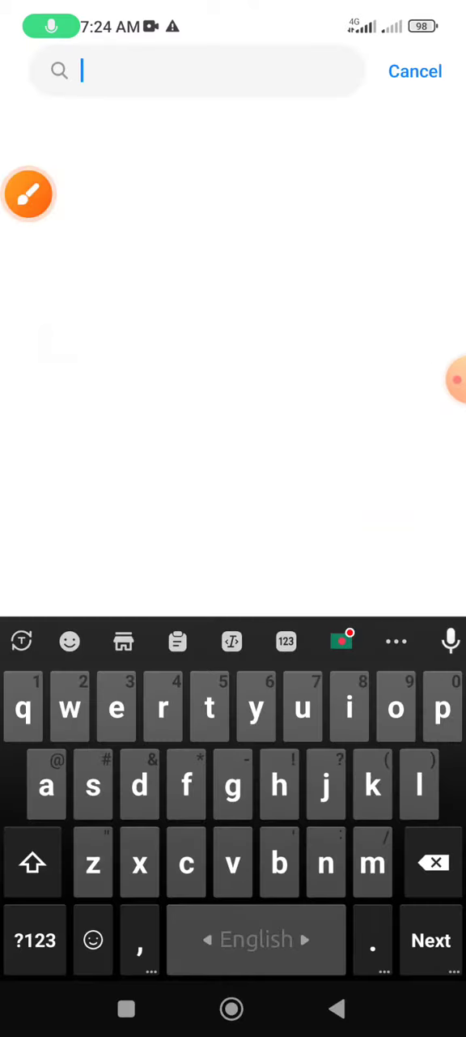
Step: Search 'tele' and open Telegram's Location permission, currently set to Don't allow
text(tele)
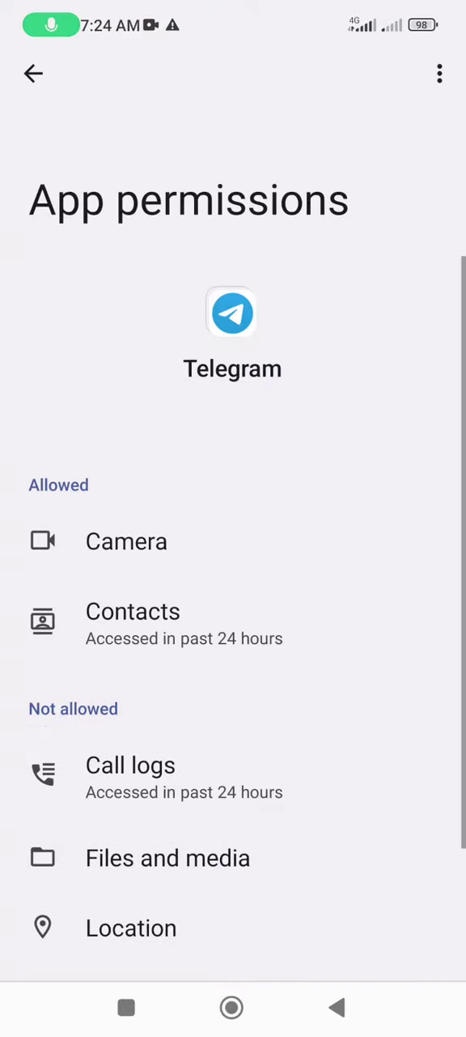
scroll(down, 3)
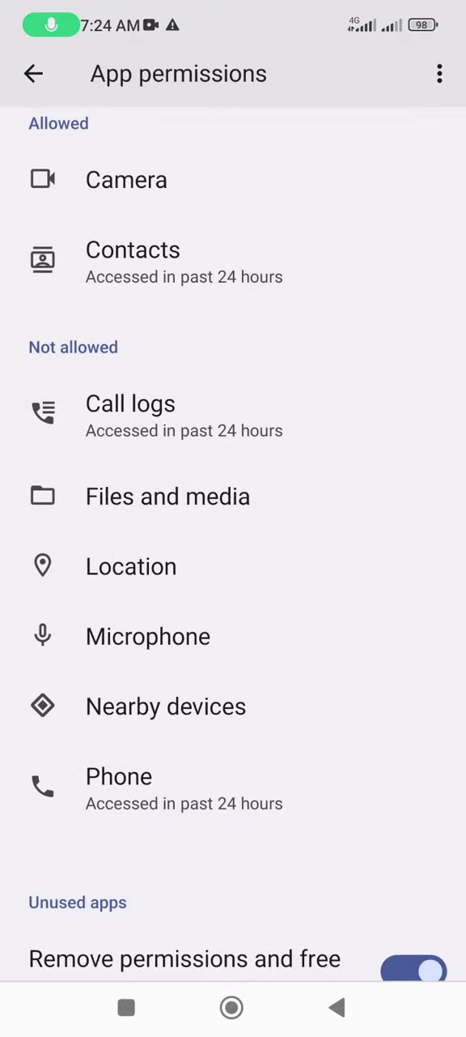
click(131, 565)
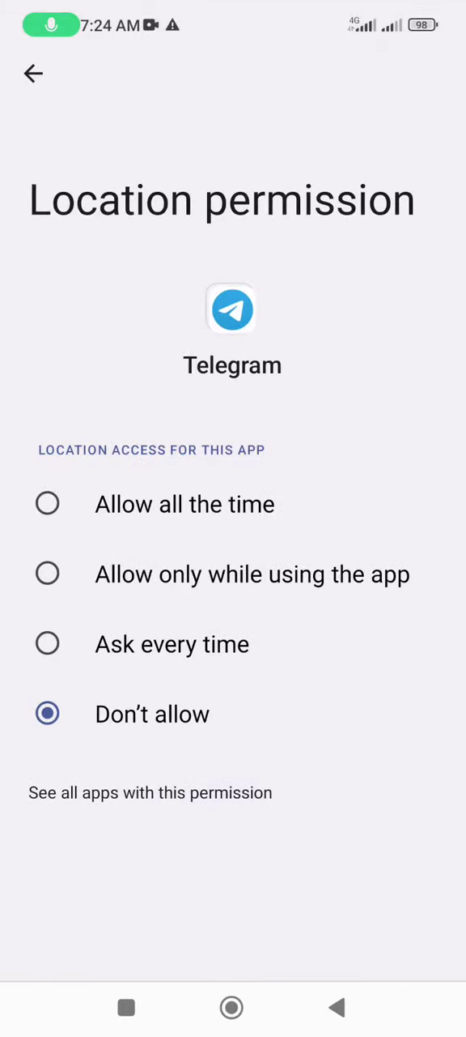